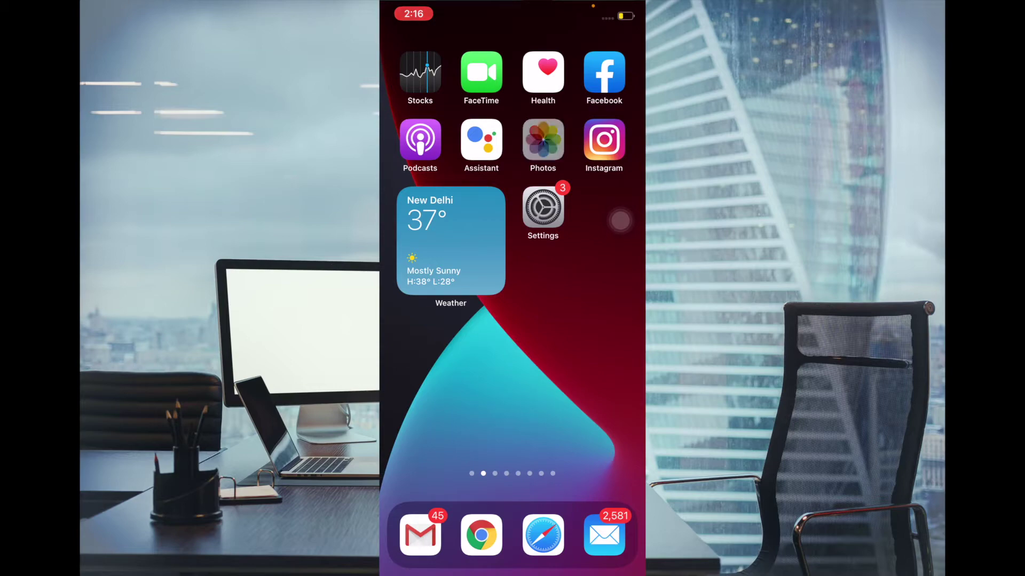
- Open the Gadgets Insider channel's Videos tab and scroll through its video list
{"action": "left_click", "coordinate": [542, 139]}
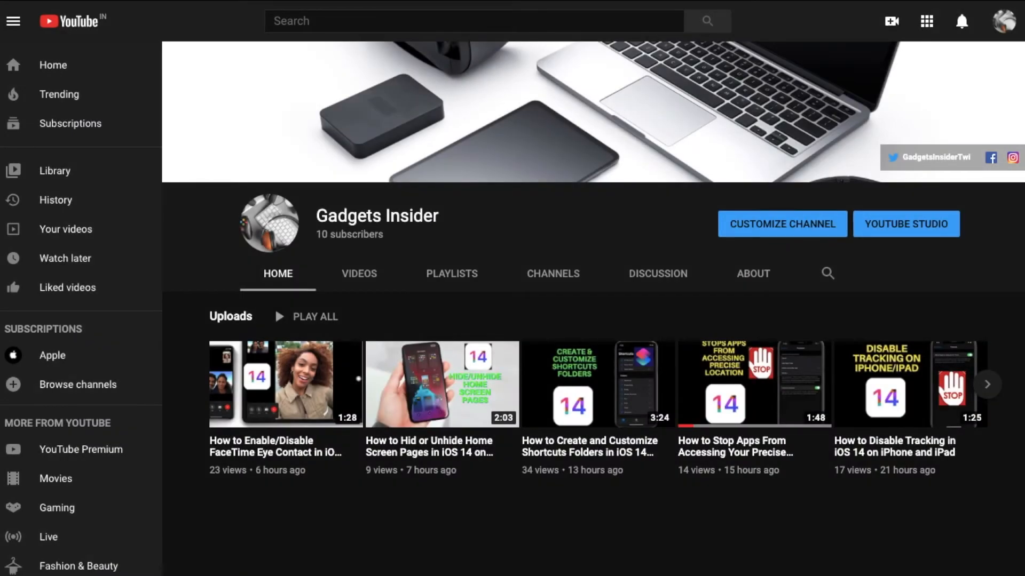
{"action": "mouse_move", "coordinate": [530, 366]}
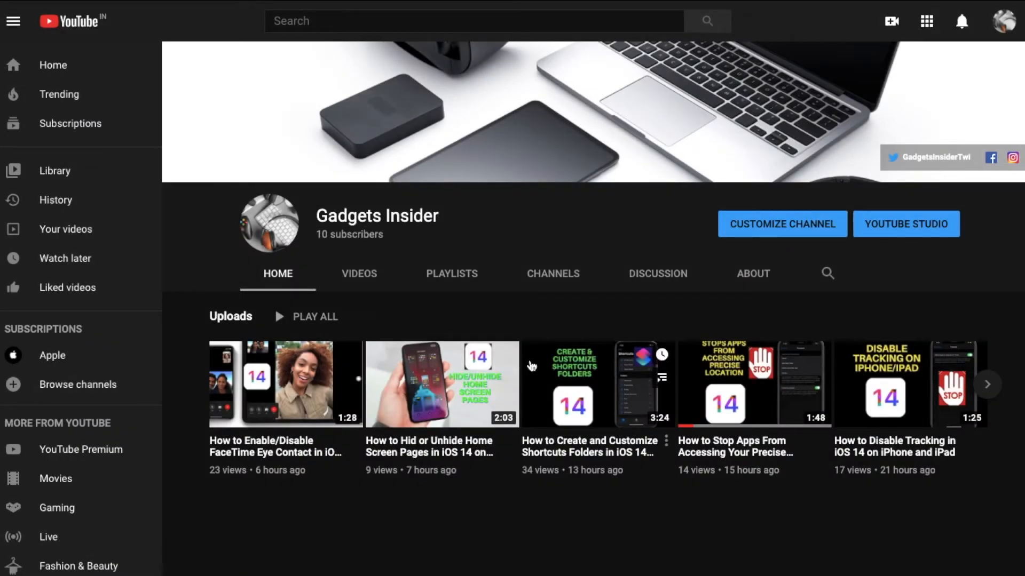
{"action": "left_click", "coordinate": [358, 273]}
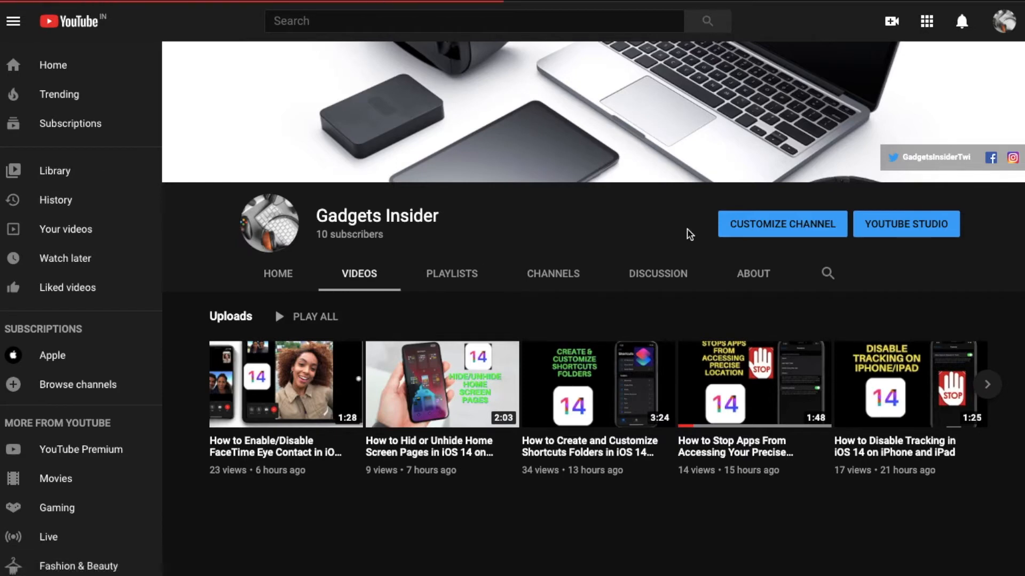
{"action": "scroll", "scroll_direction": "down", "scroll_amount": 3}
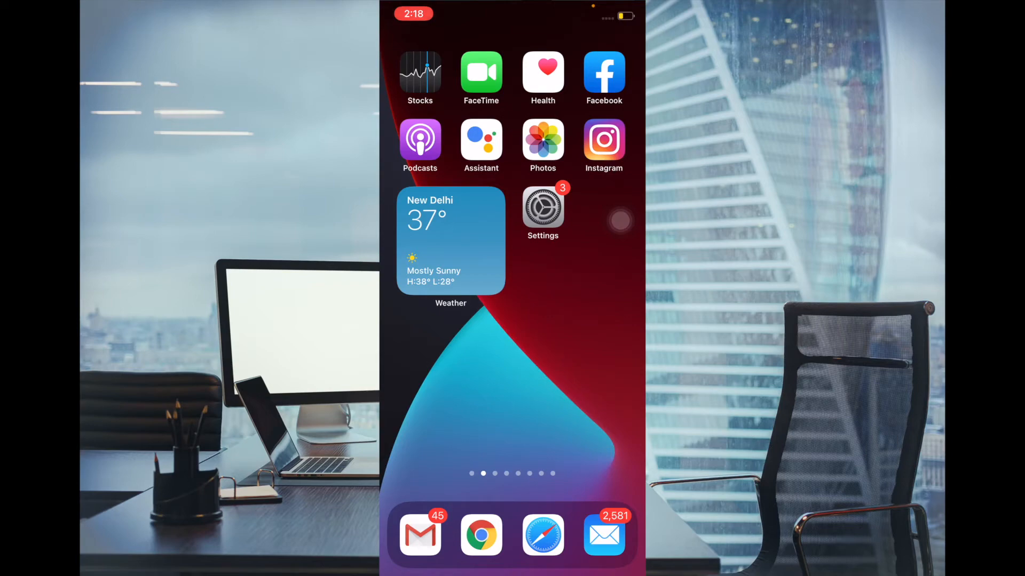
- Launch Photos from the Home Screen to reach the Albums tab
{"action": "left_click", "coordinate": [542, 140]}
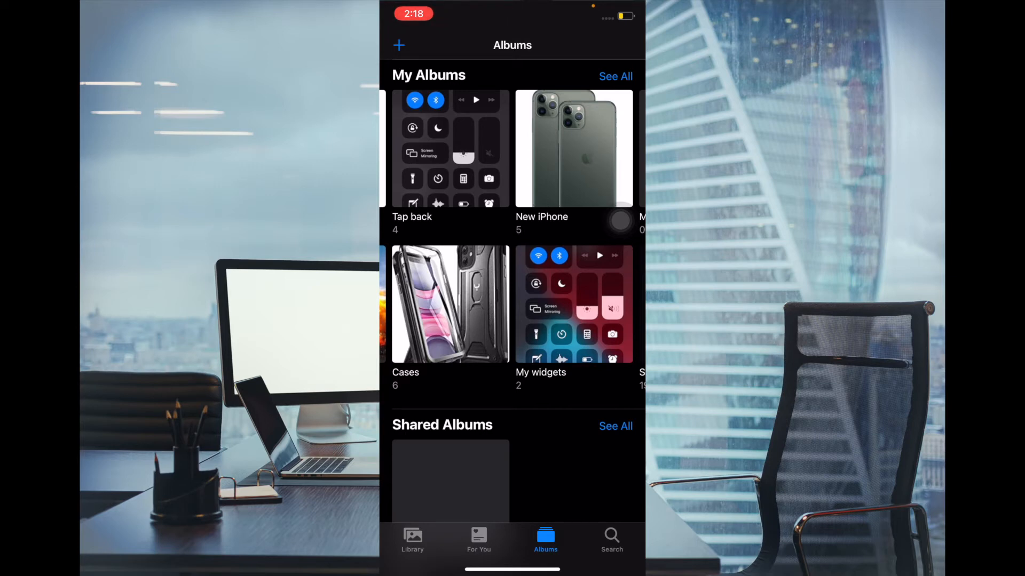
- Open the New iPhone album under My Albums
{"action": "left_click", "coordinate": [573, 149]}
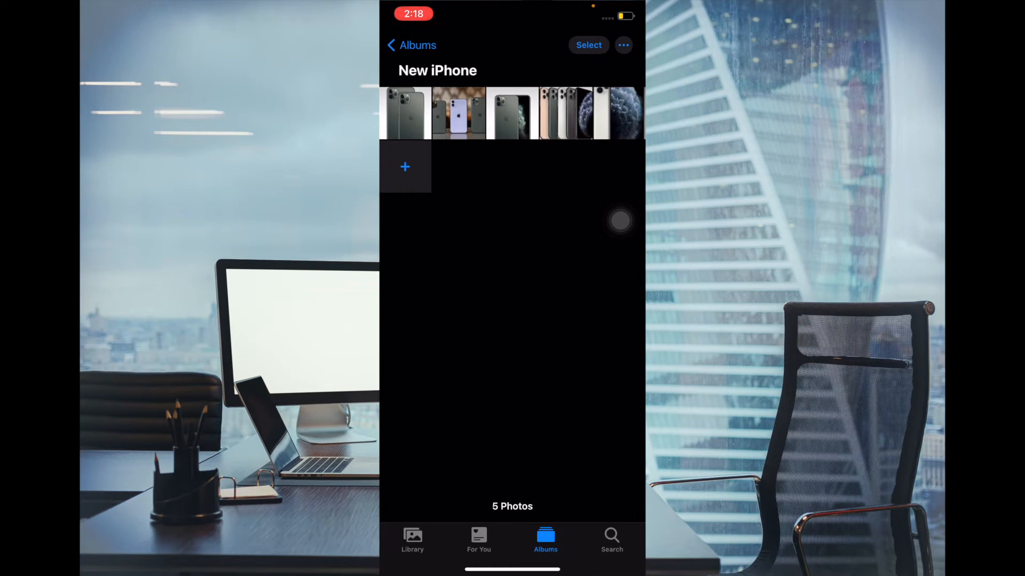
- Show the New iPhone album's Sort By options from its ellipsis menu
{"action": "left_click", "coordinate": [622, 45]}
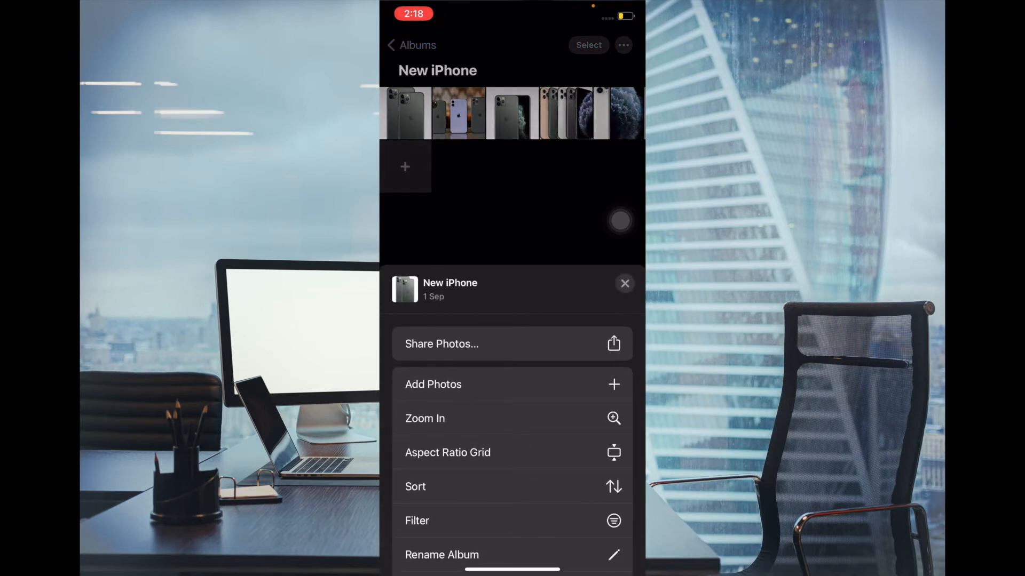
{"action": "left_click", "coordinate": [416, 486]}
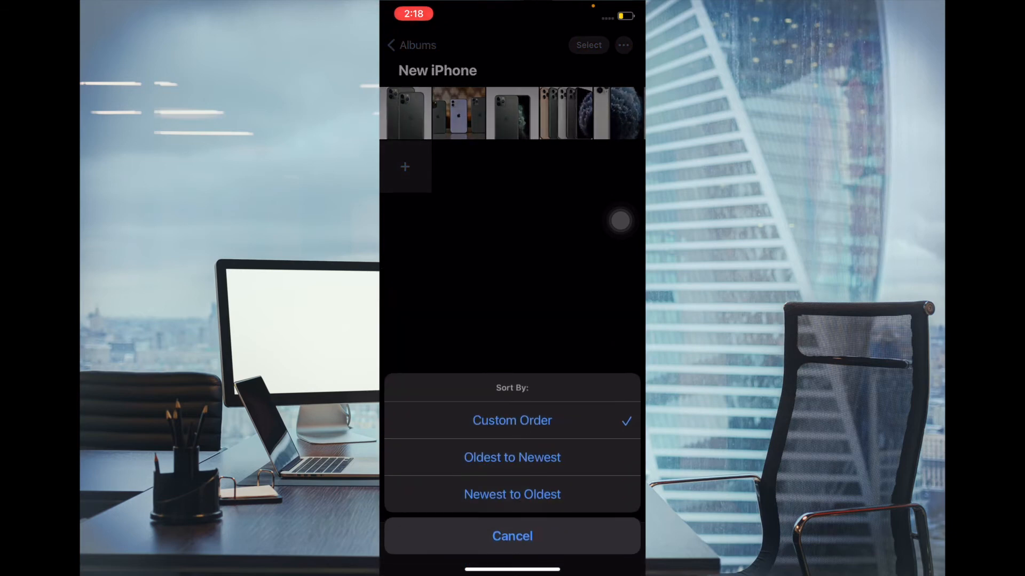